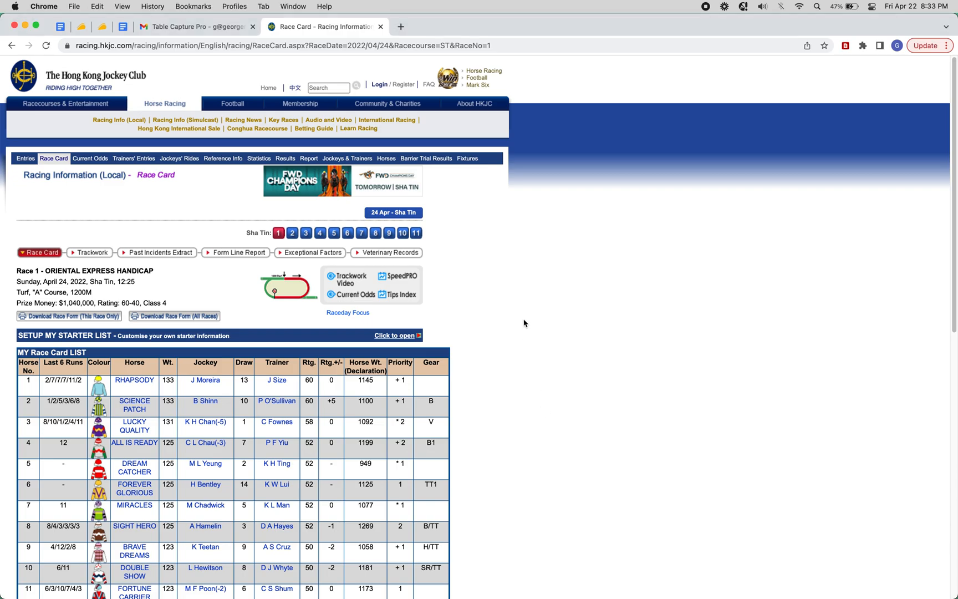
pyautogui.moveTo(221, 388)
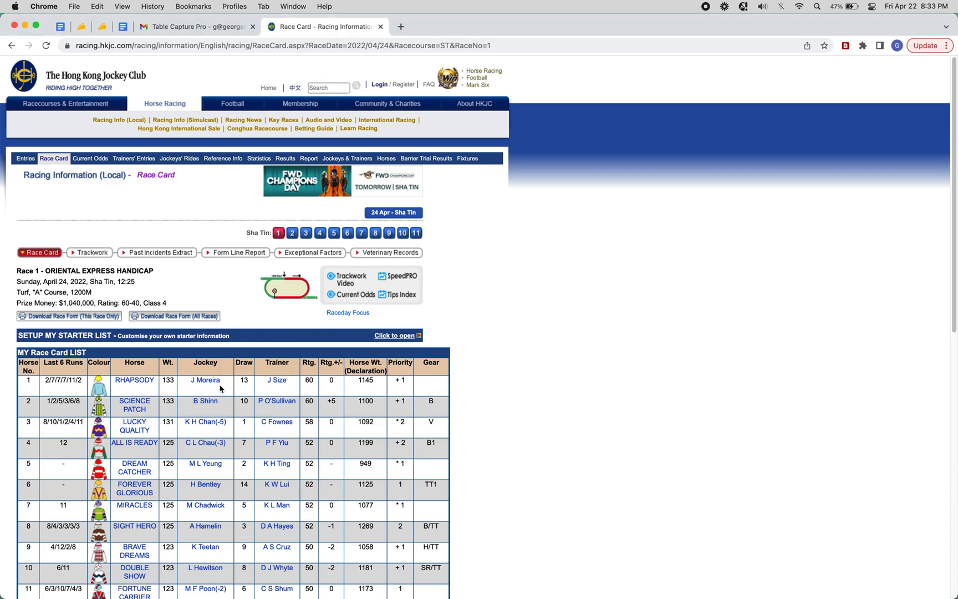
# Scroll the Race 1 race card into view so Table Capture previews its 15 rows and 13 columns
pyautogui.scroll(-3)
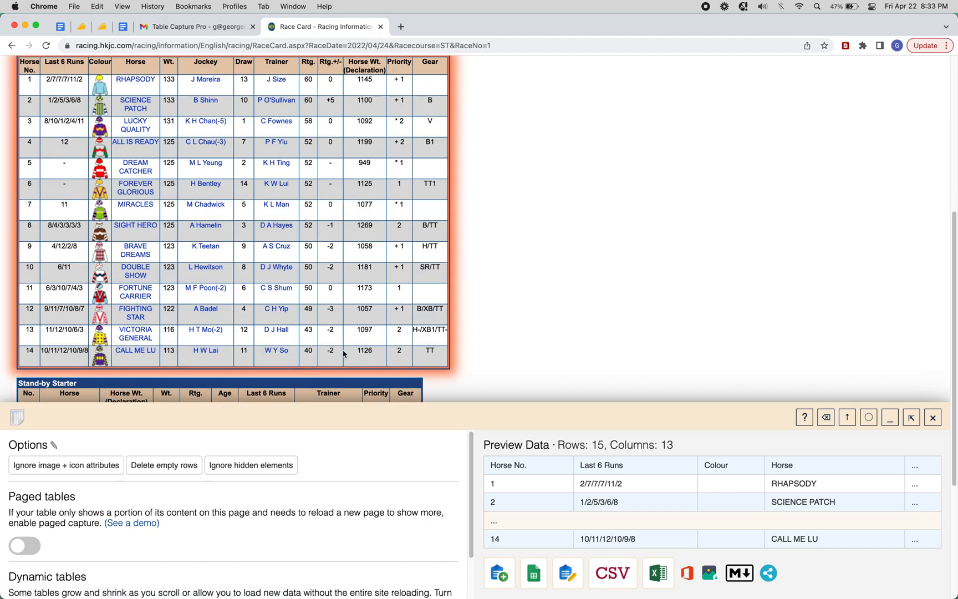
pyautogui.scroll(3)
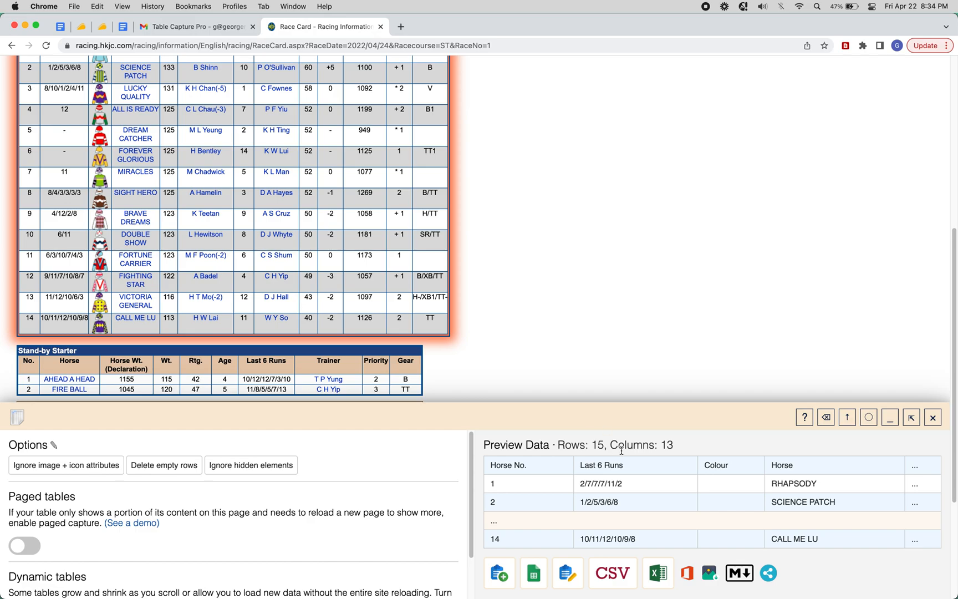
pyautogui.scroll(3)
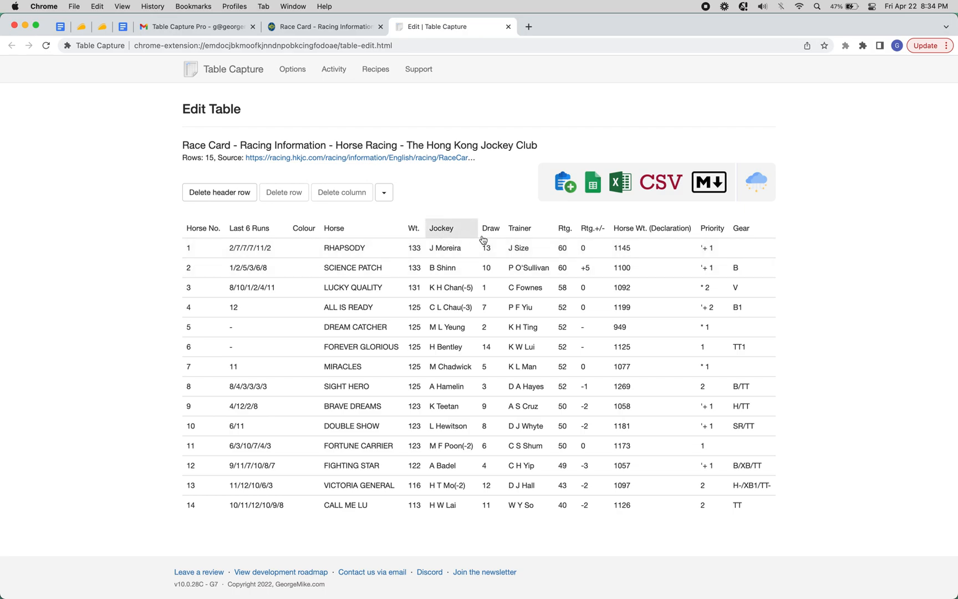
pyautogui.moveTo(654, 238)
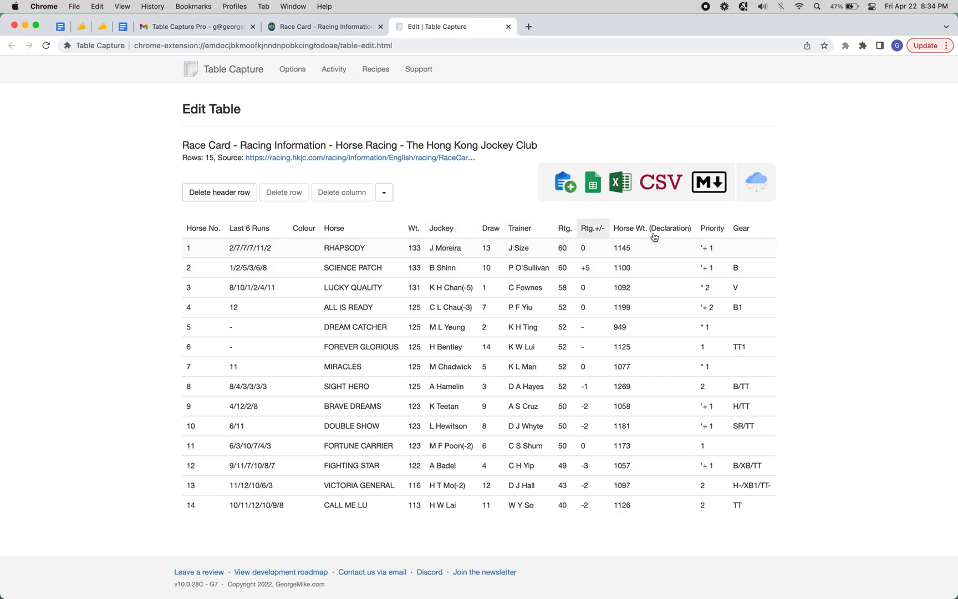
# Download the captured 15-row Race 1 table as an Excel file from the Edit Table page
pyautogui.click(615, 182)
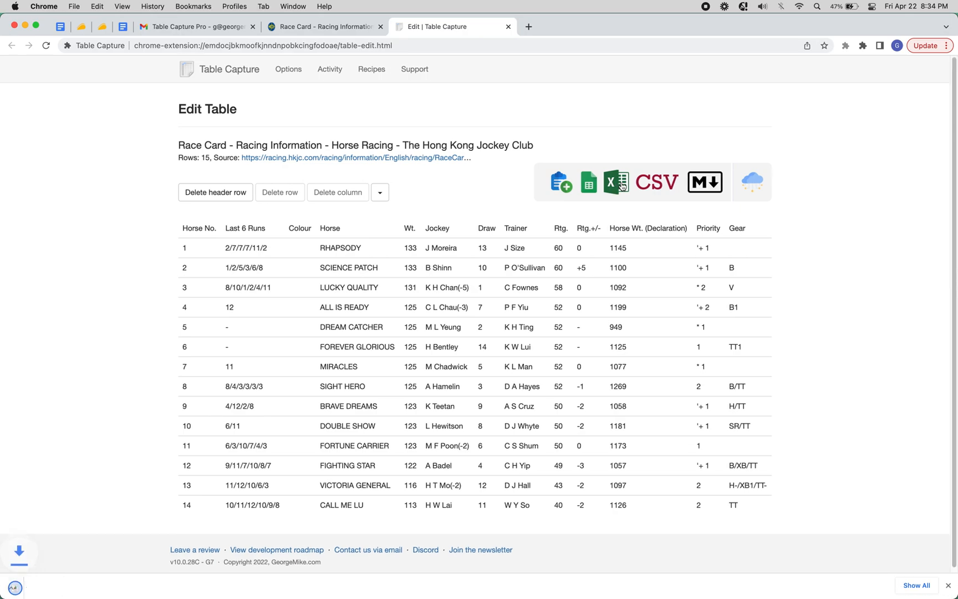
pyautogui.click(615, 182)
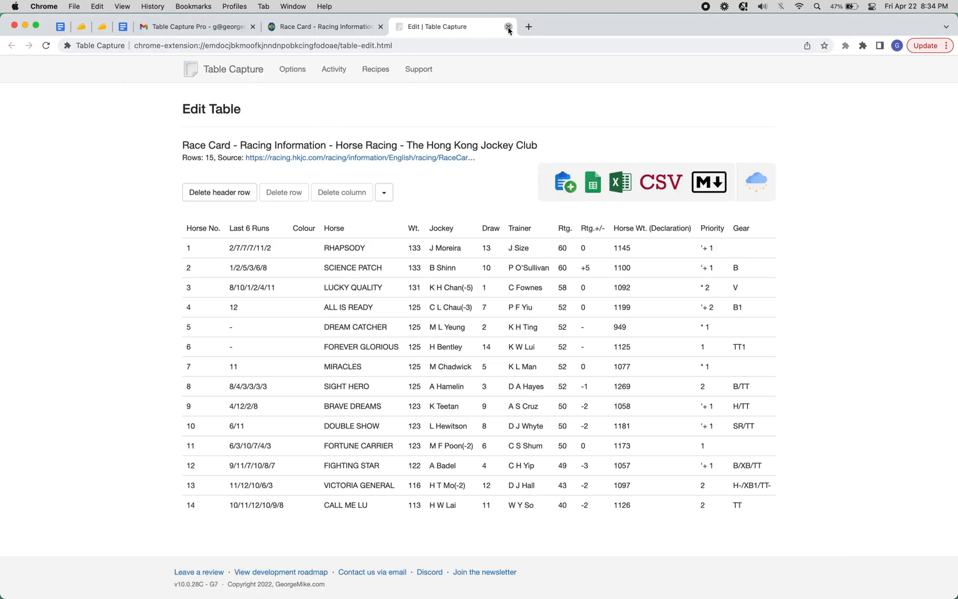
# Leave the edit view and switch on Paged tables capture for the race card
pyautogui.click(508, 27)
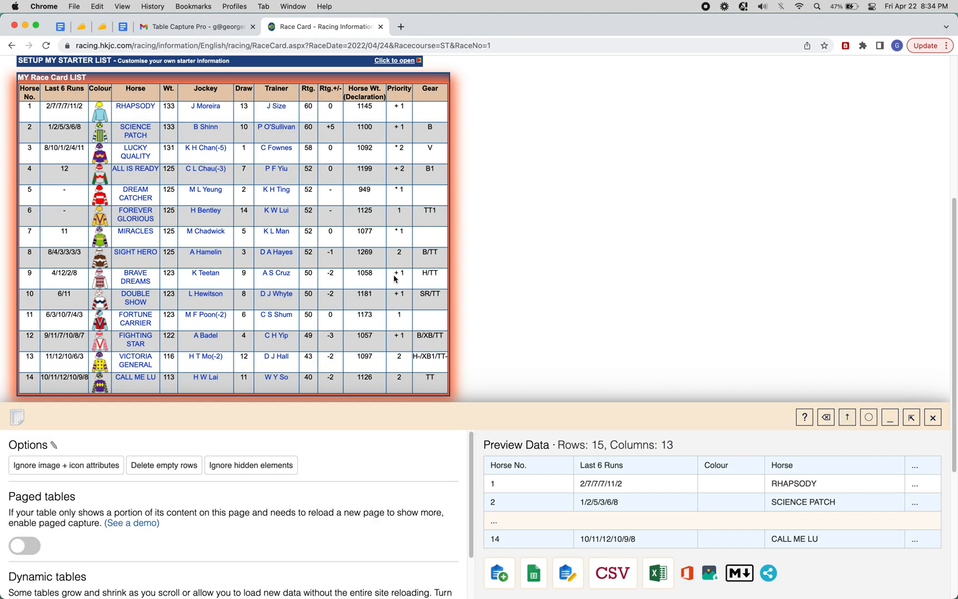
pyautogui.scroll(3)
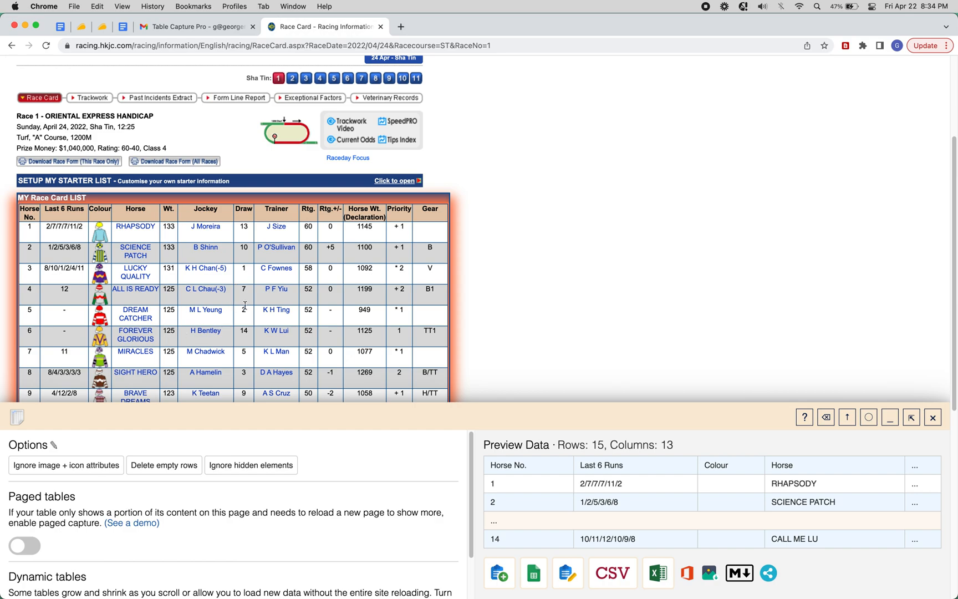
pyautogui.click(23, 546)
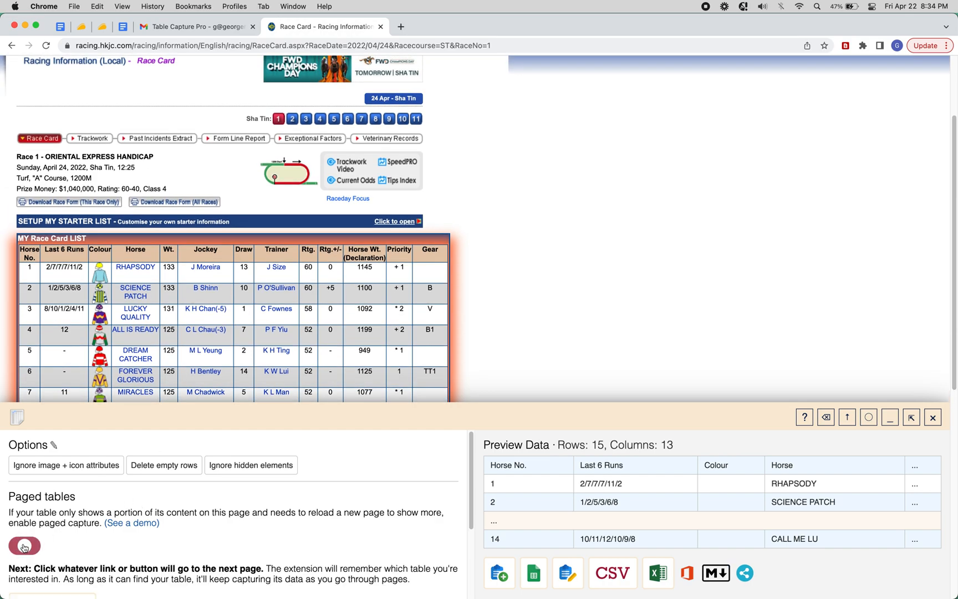
pyautogui.click(23, 545)
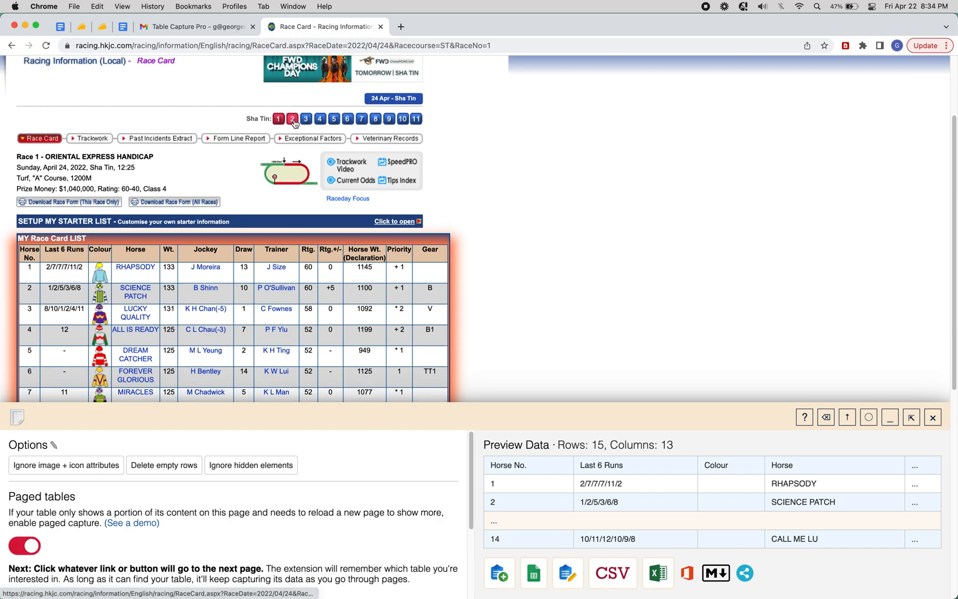
# Add the Race 2 and Race 3 cards so the paged preview reaches 40 rows over 3 pages
pyautogui.click(292, 118)
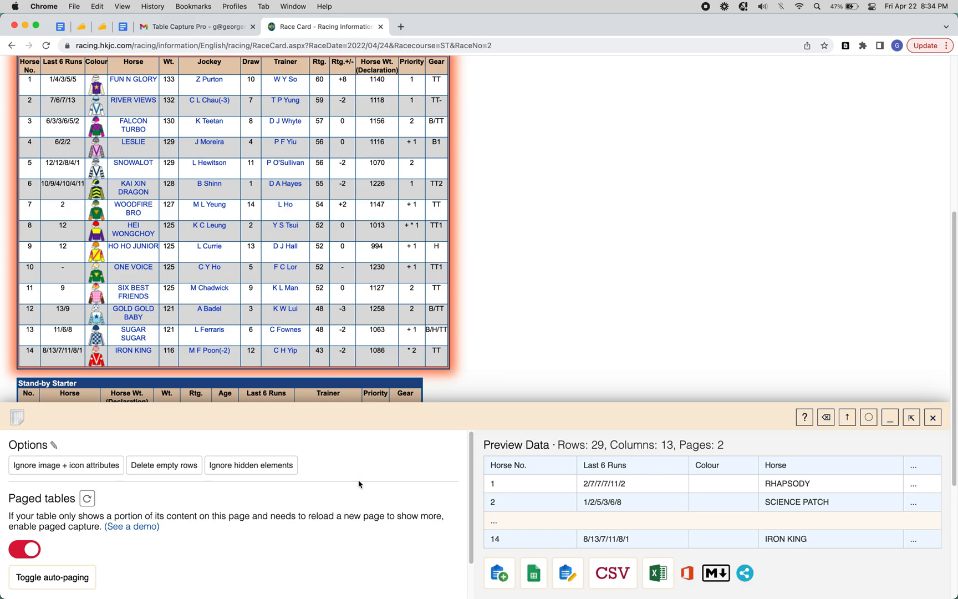
pyautogui.scroll(3)
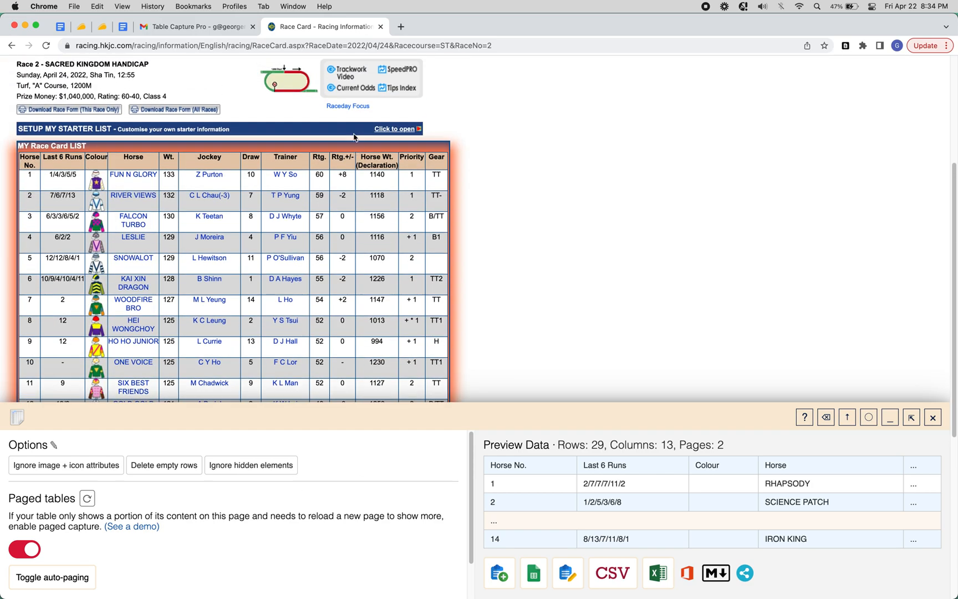
pyautogui.click(306, 111)
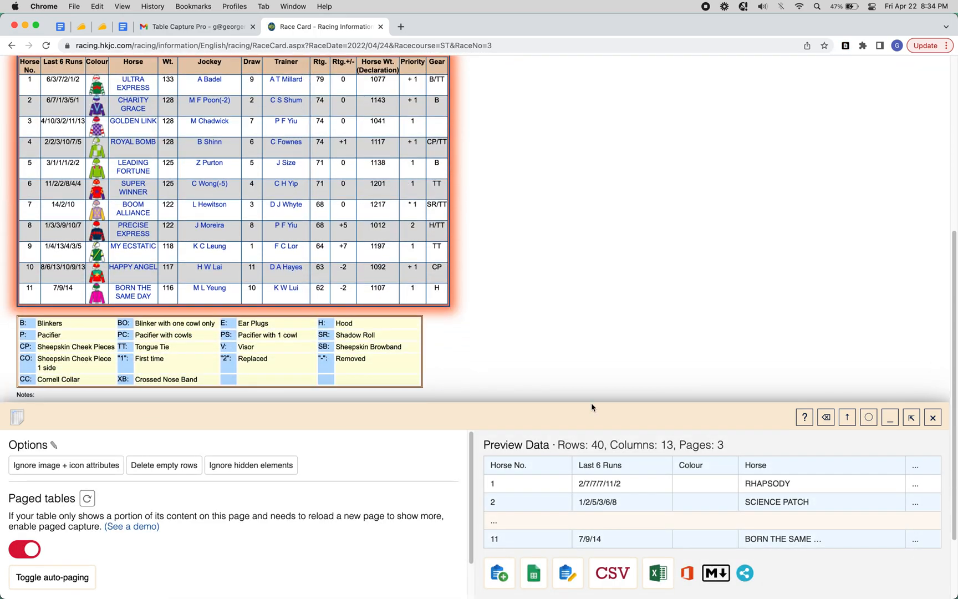
pyautogui.scroll(3)
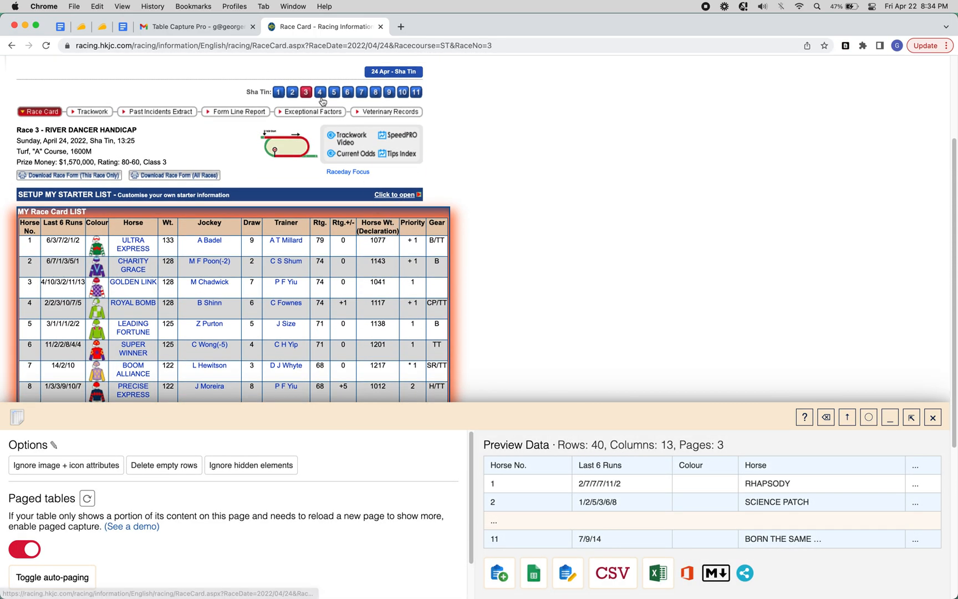
pyautogui.click(320, 92)
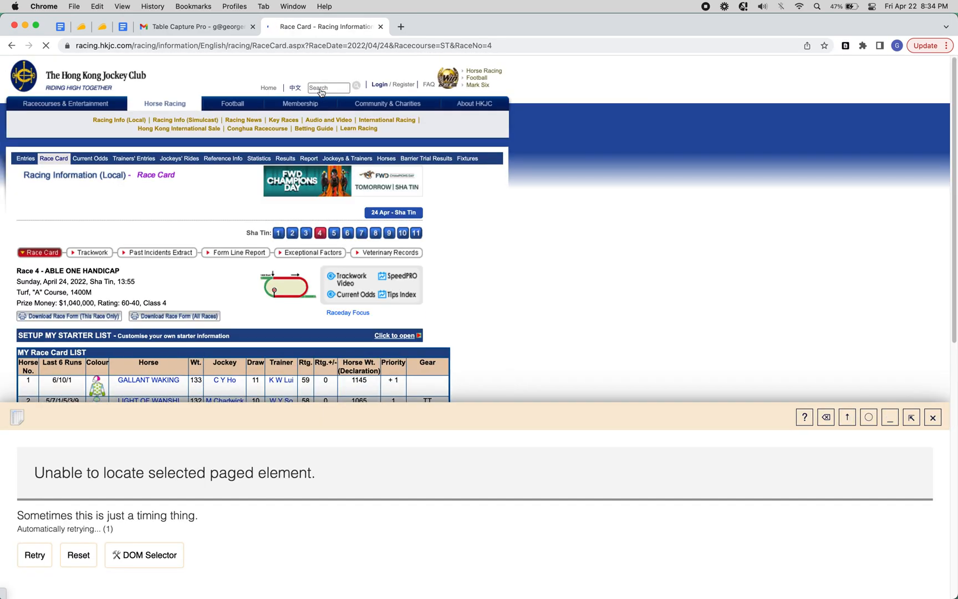
pyautogui.click(34, 555)
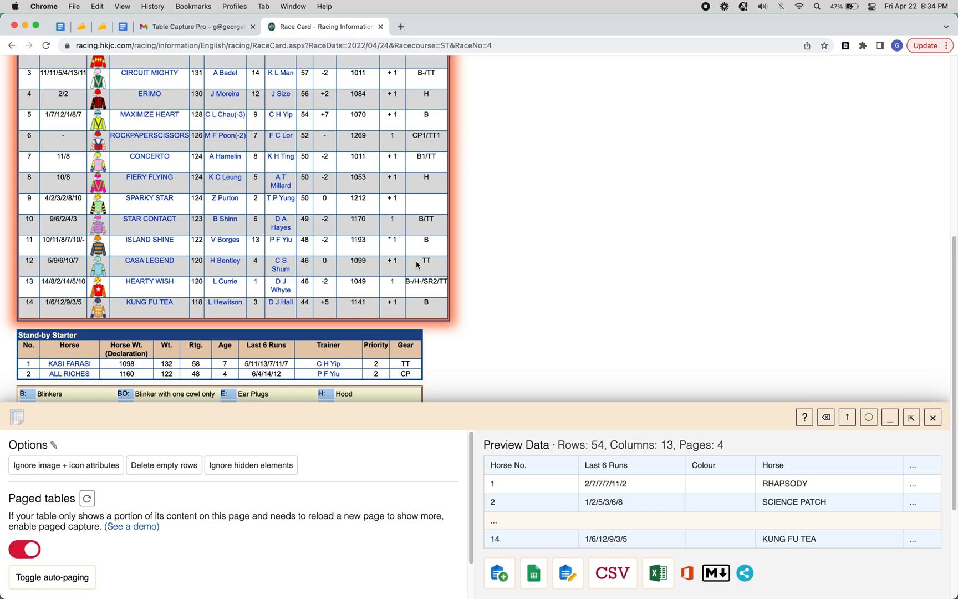
pyautogui.moveTo(332, 482)
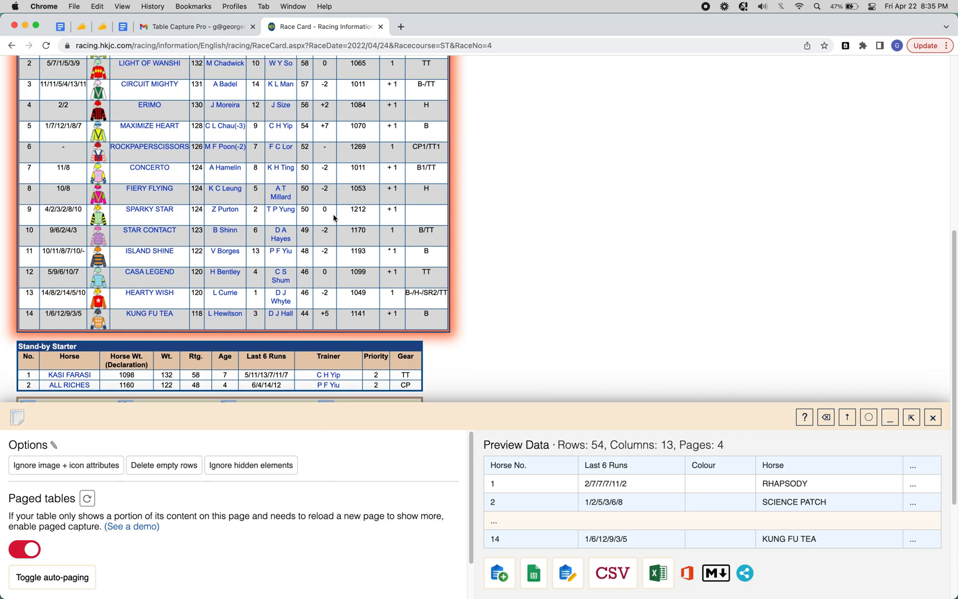
pyautogui.scroll(3)
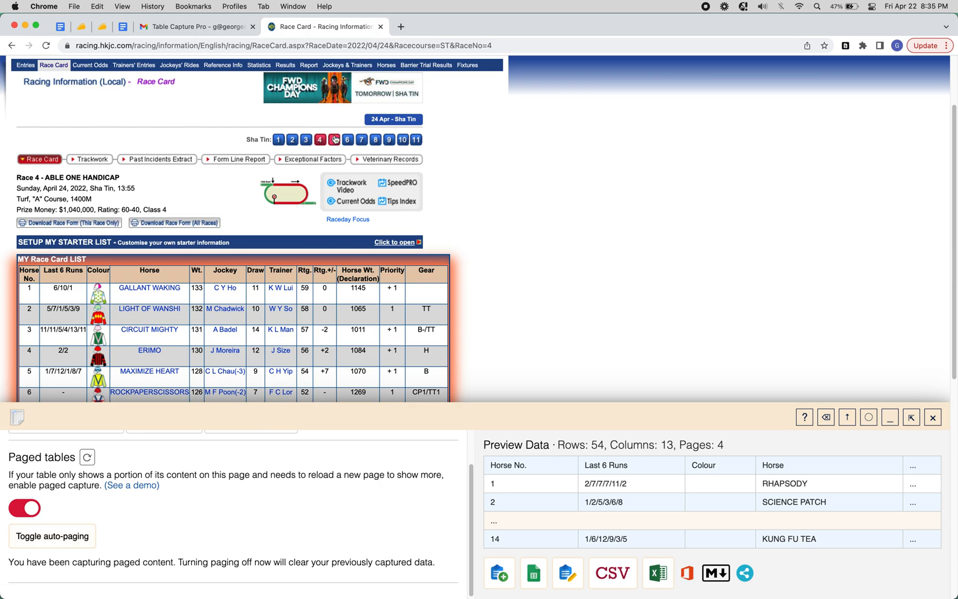
# Add race cards 5 through 11 so the paged preview grows to 138 rows over 11 pages
pyautogui.click(334, 140)
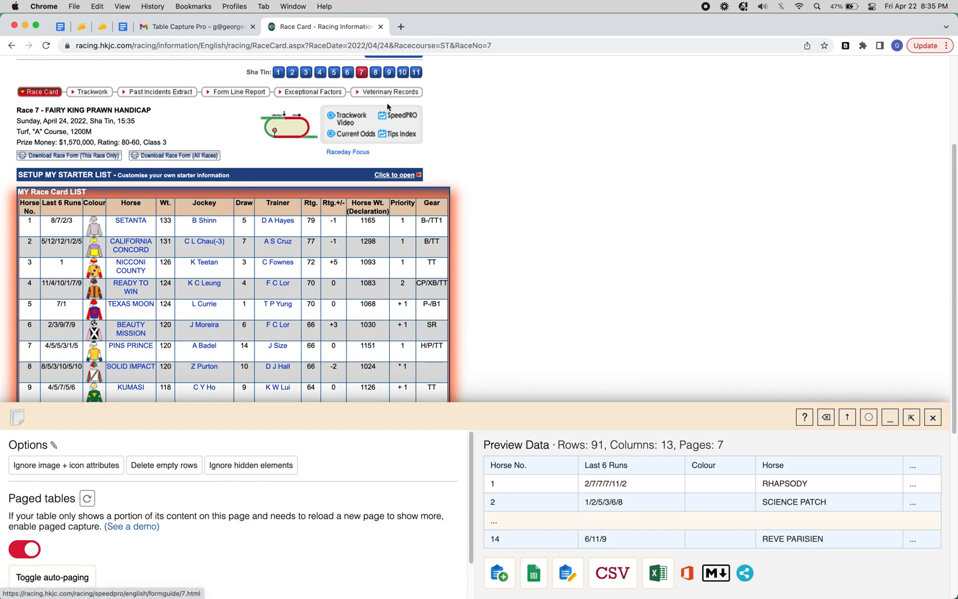
pyautogui.click(376, 72)
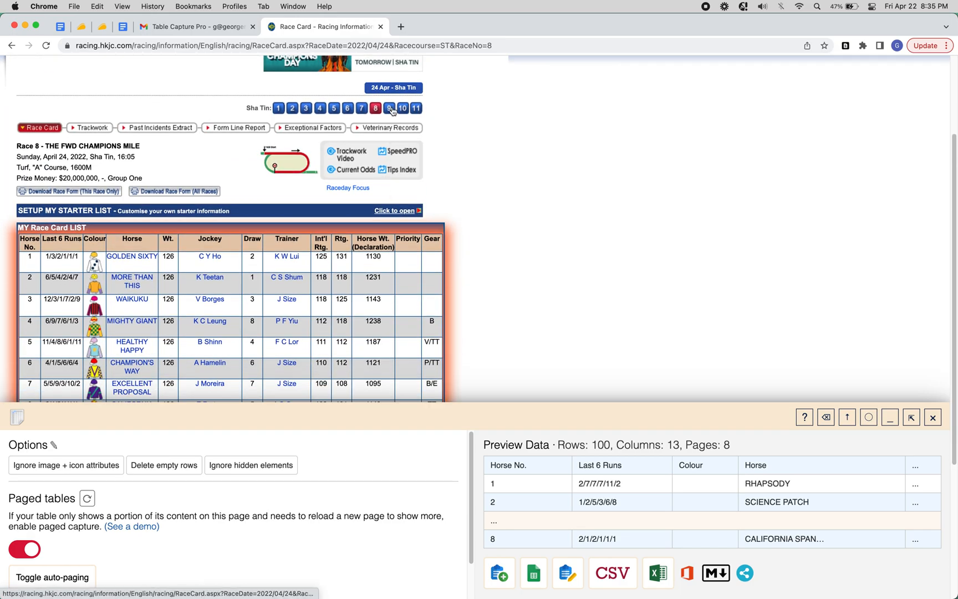
pyautogui.click(389, 108)
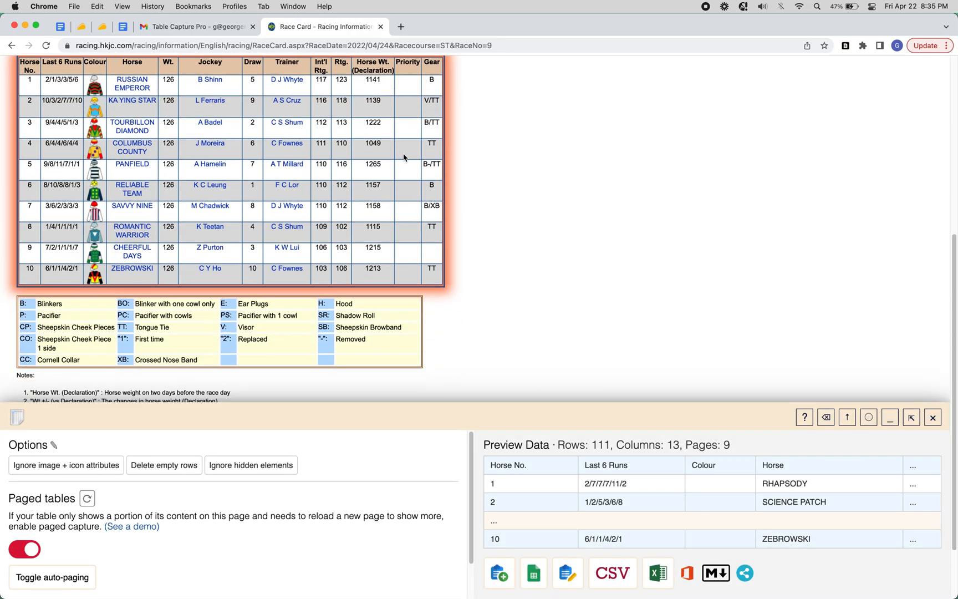
pyautogui.click(403, 82)
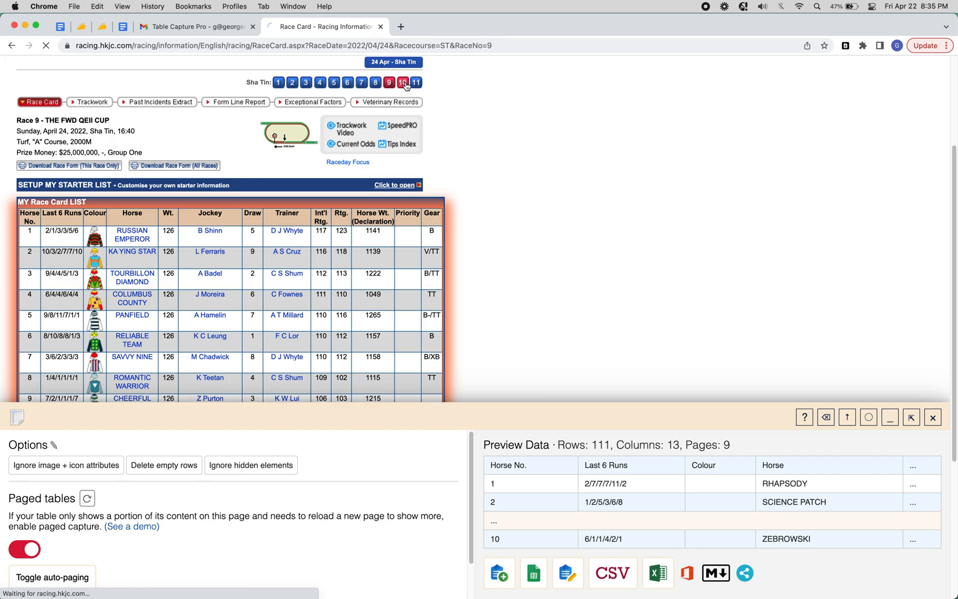
pyautogui.click(402, 82)
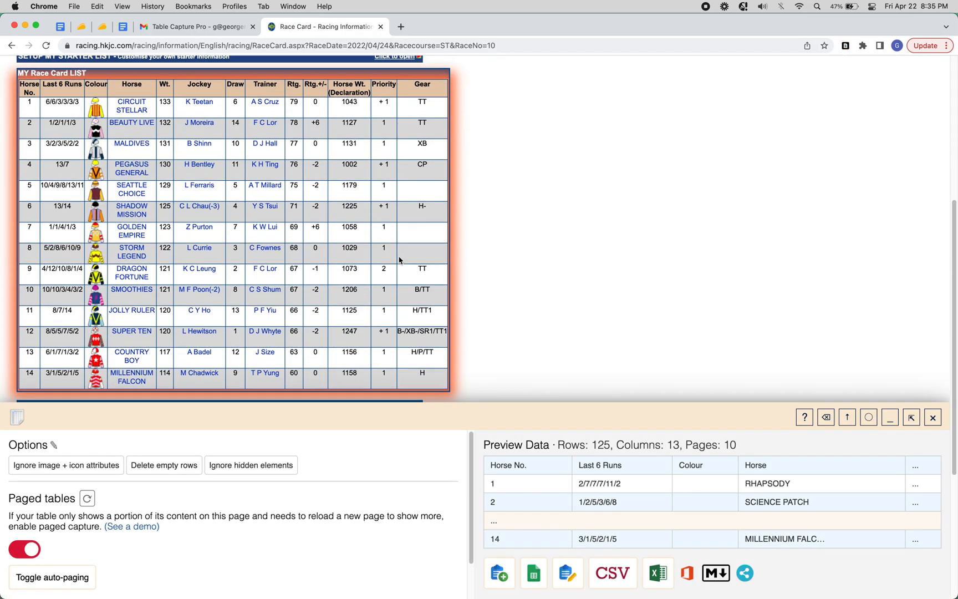
pyautogui.click(416, 100)
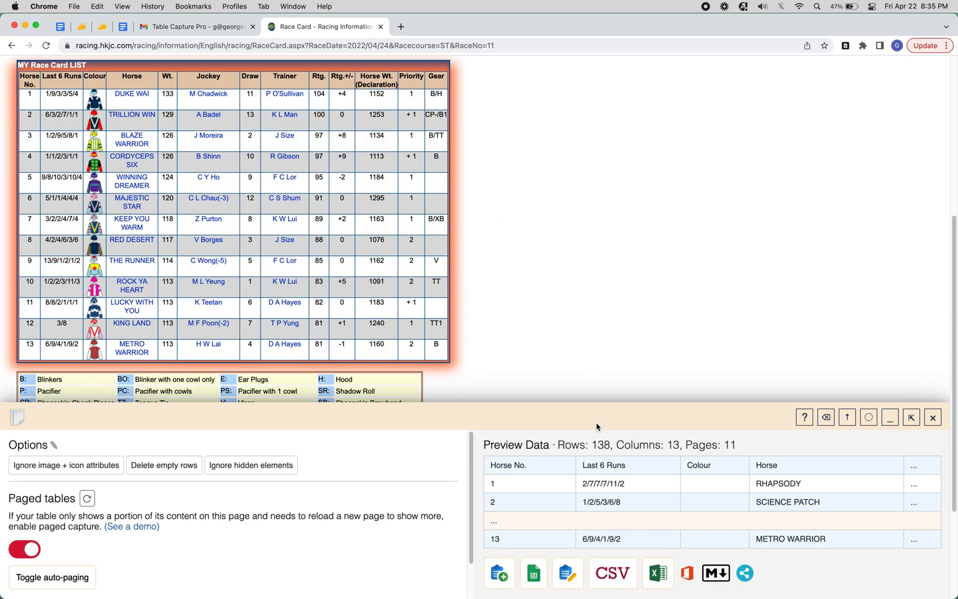
pyautogui.moveTo(554, 554)
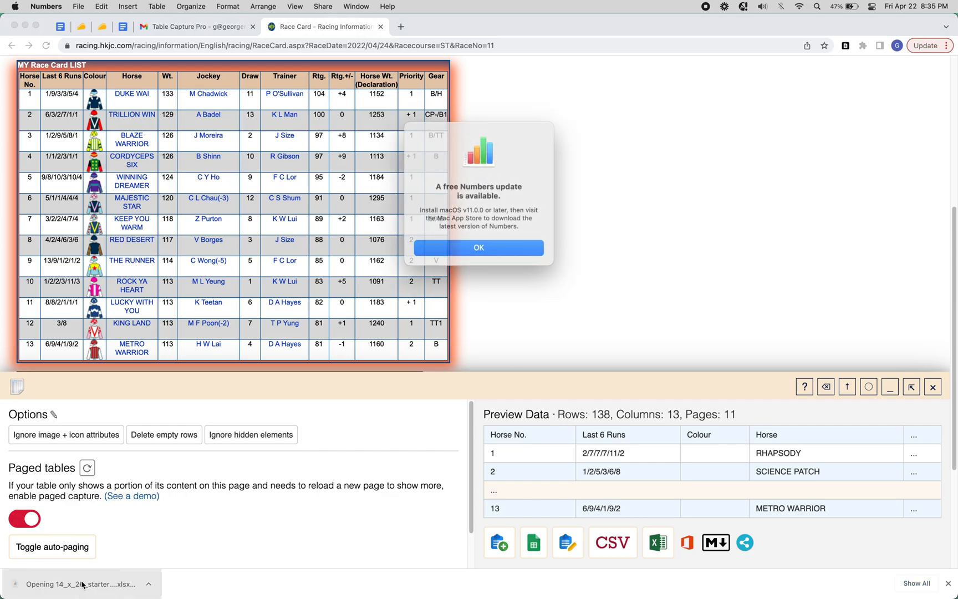
pyautogui.click(478, 247)
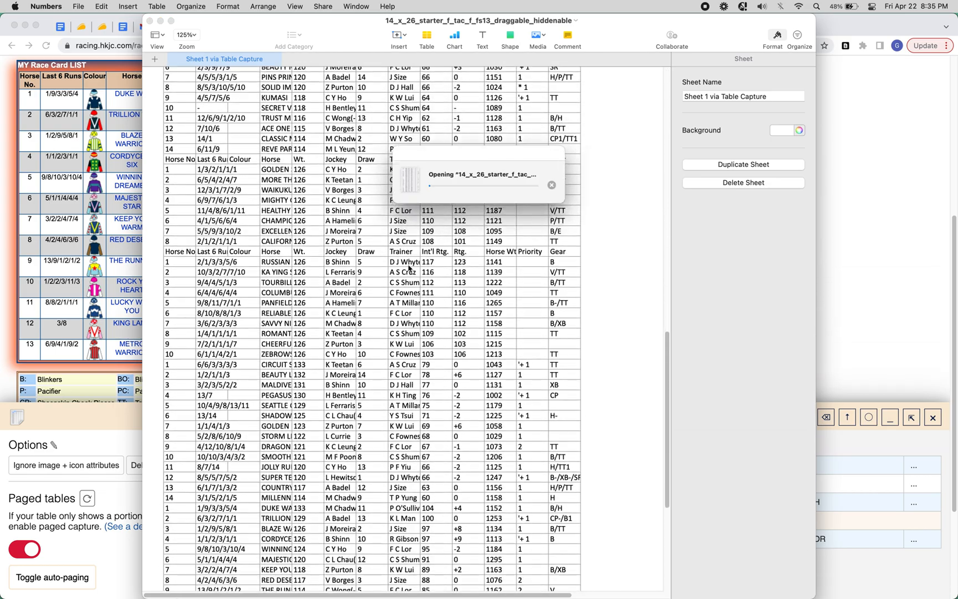
pyautogui.scroll(3)
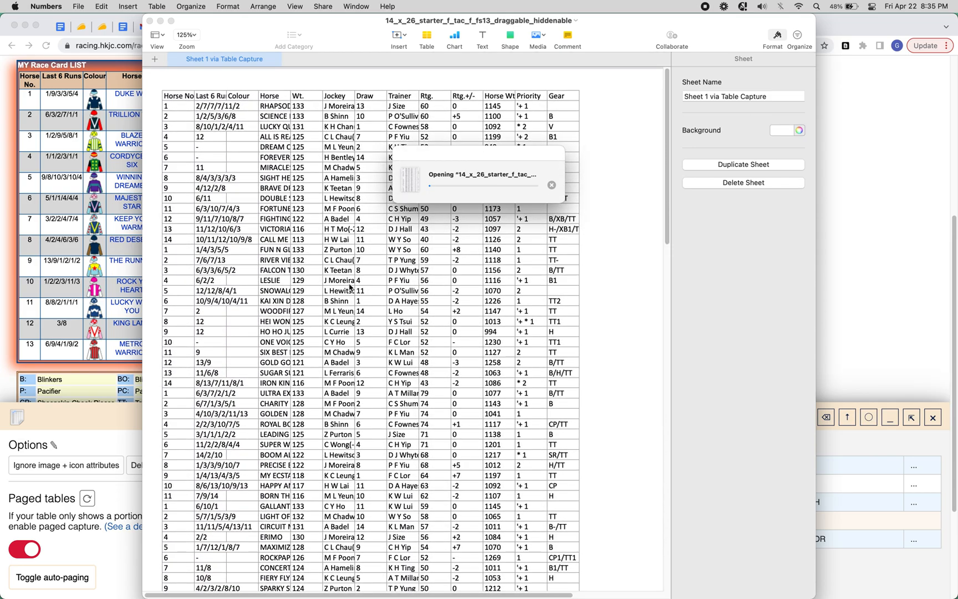
pyautogui.scroll(-3)
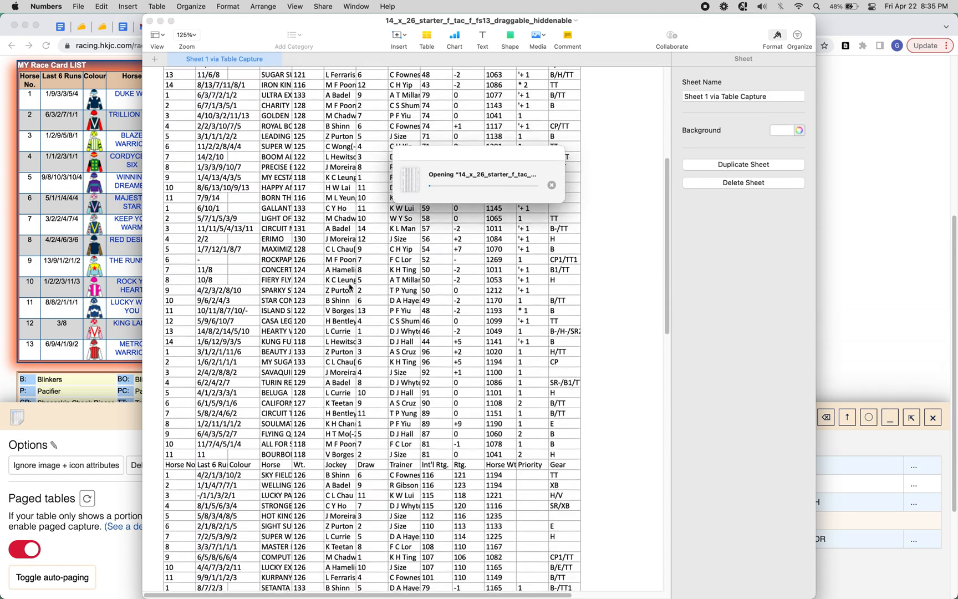
pyautogui.scroll(-3)
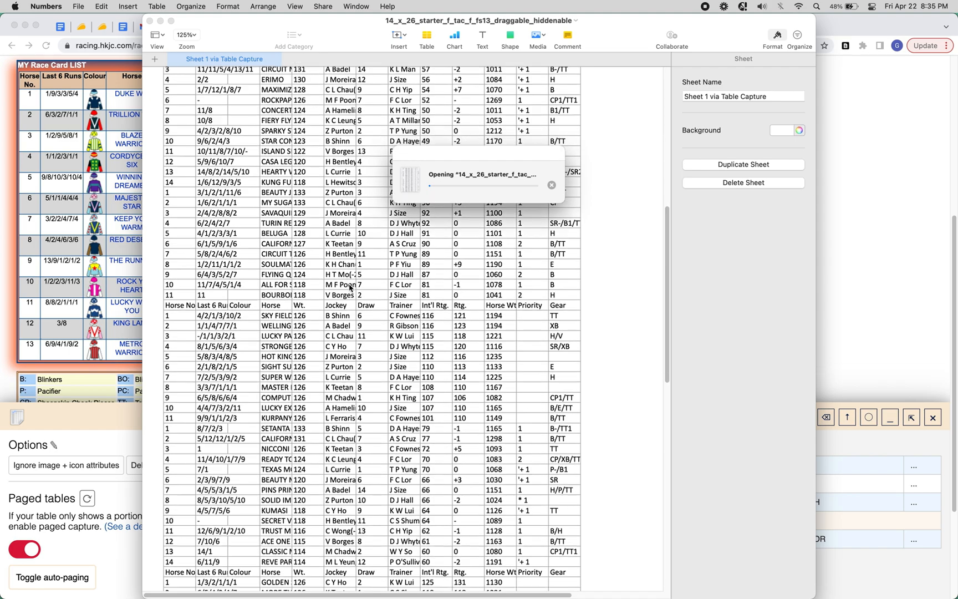
pyautogui.scroll(-3)
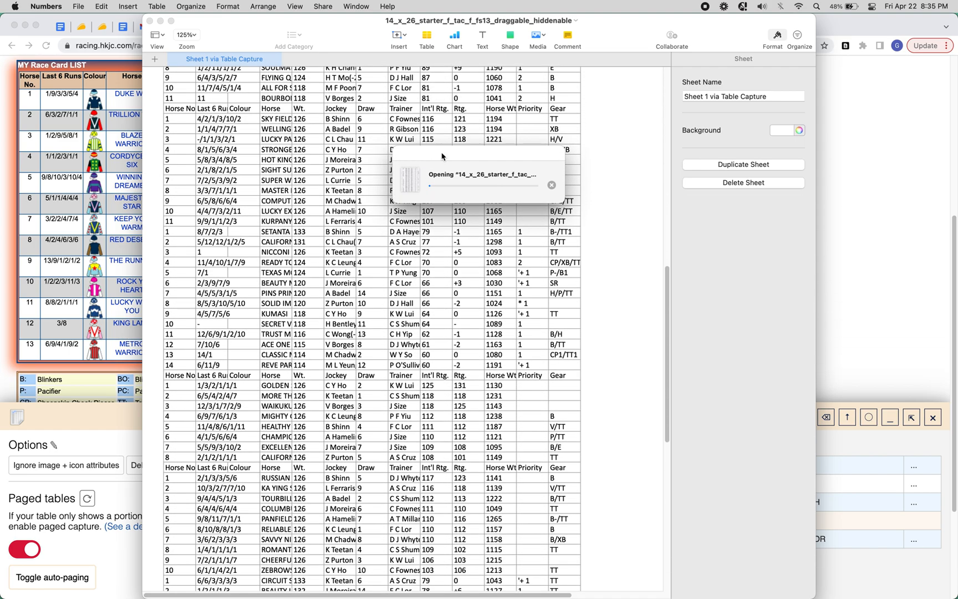
pyautogui.moveTo(525, 163)
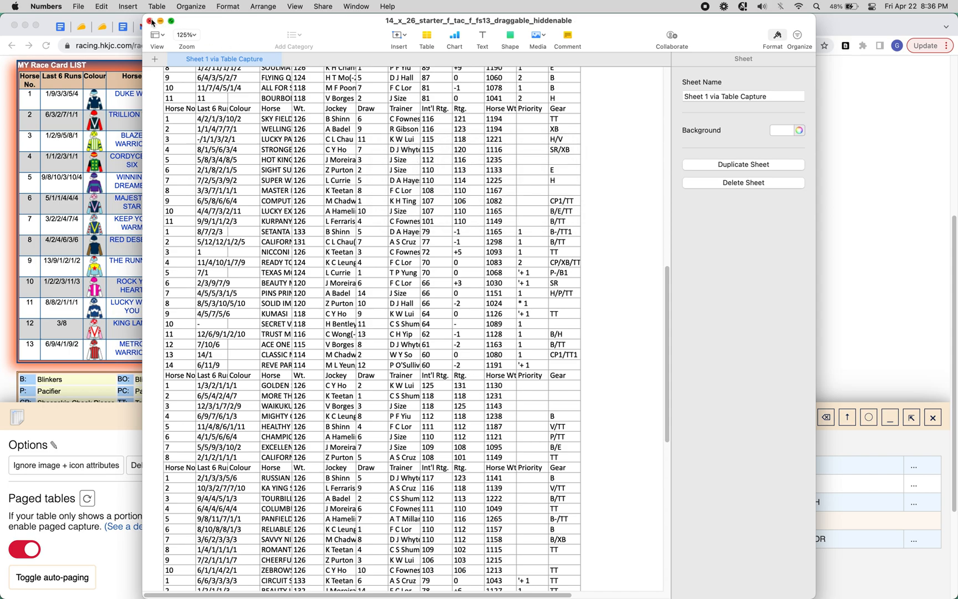
pyautogui.click(151, 20)
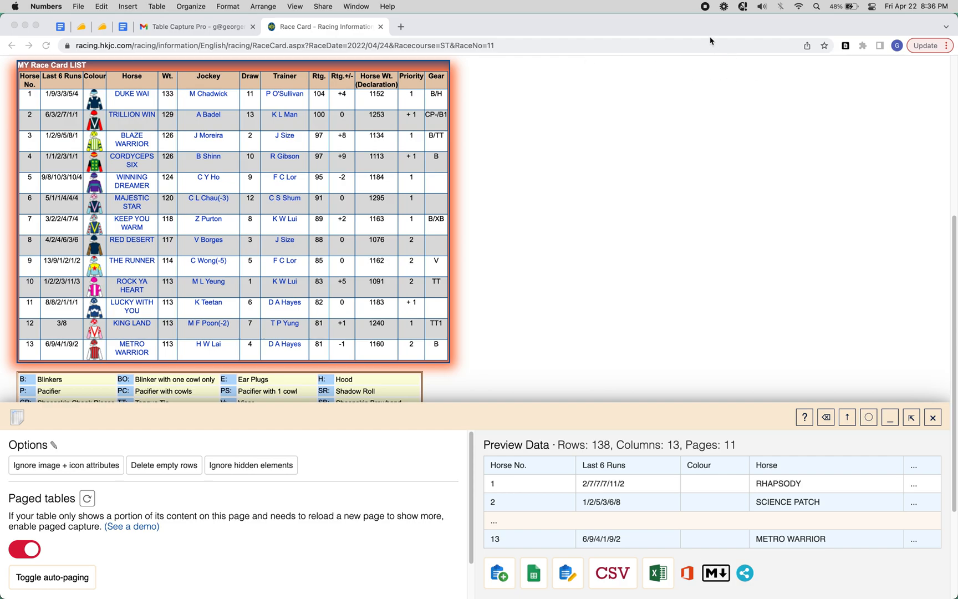